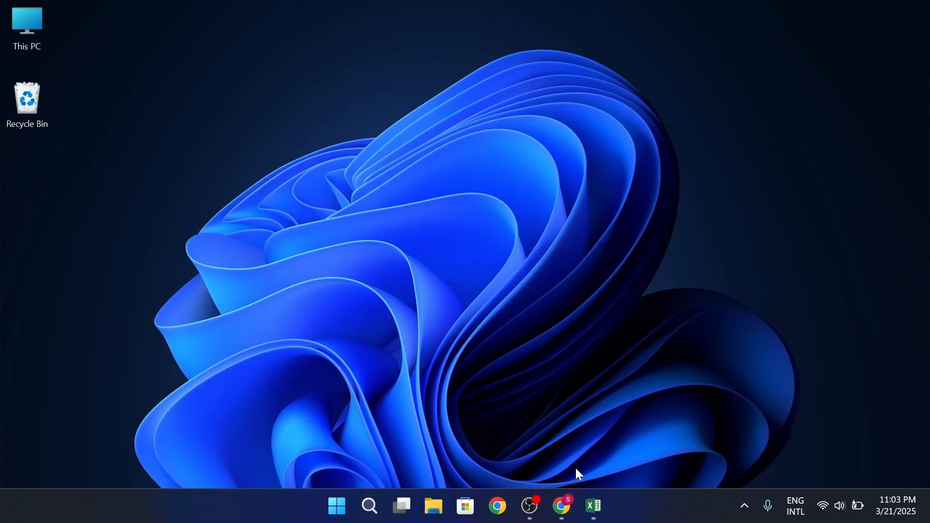
- Bring up the file_example_XLS_10 workbook in Excel and copy its Sheet1 data
click(593, 506)
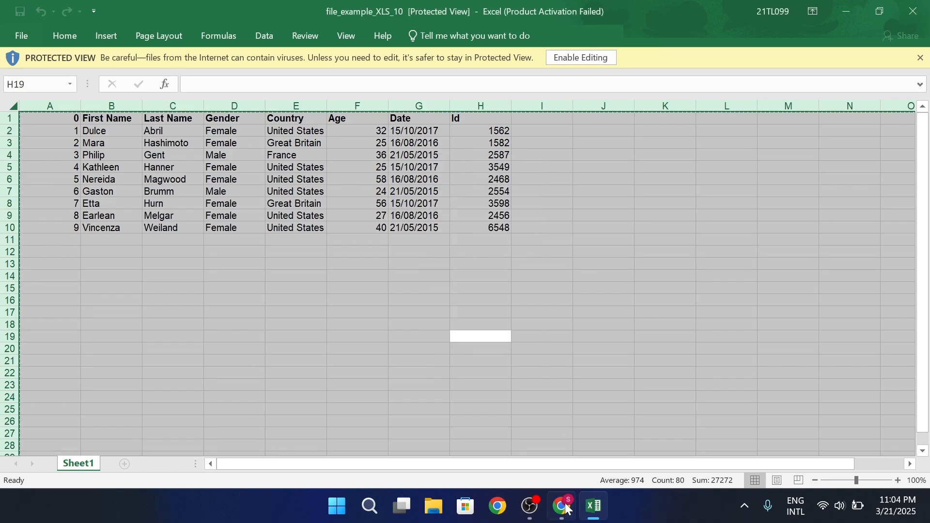
- From the Canva home page, create a new blank Poster (Portrait) design
click(562, 506)
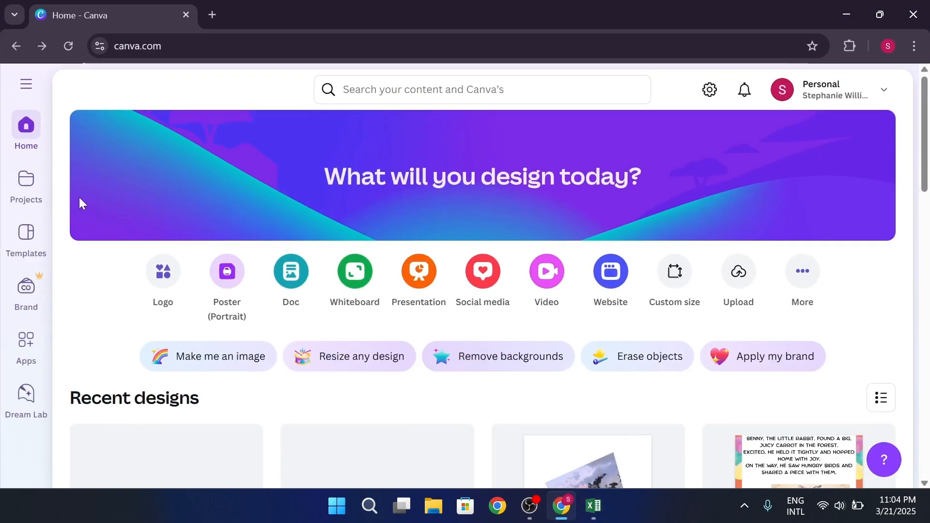
mouse_move(235, 281)
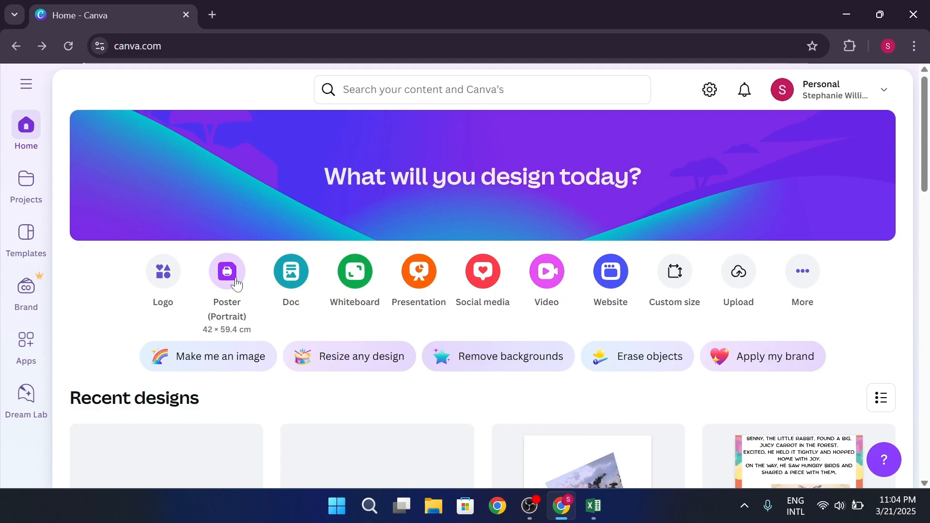
click(226, 272)
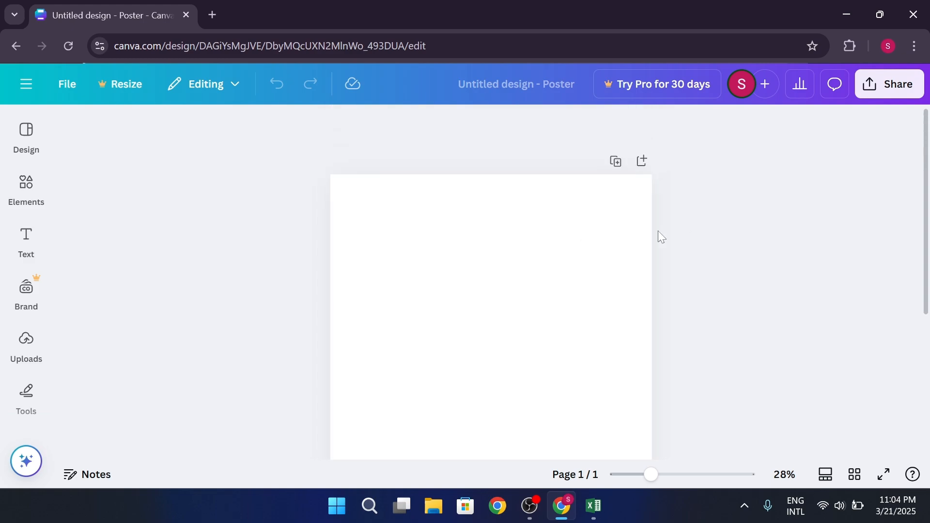
- Paste the spreadsheet data onto the poster as a table and enlarge it across the page
click(388, 382)
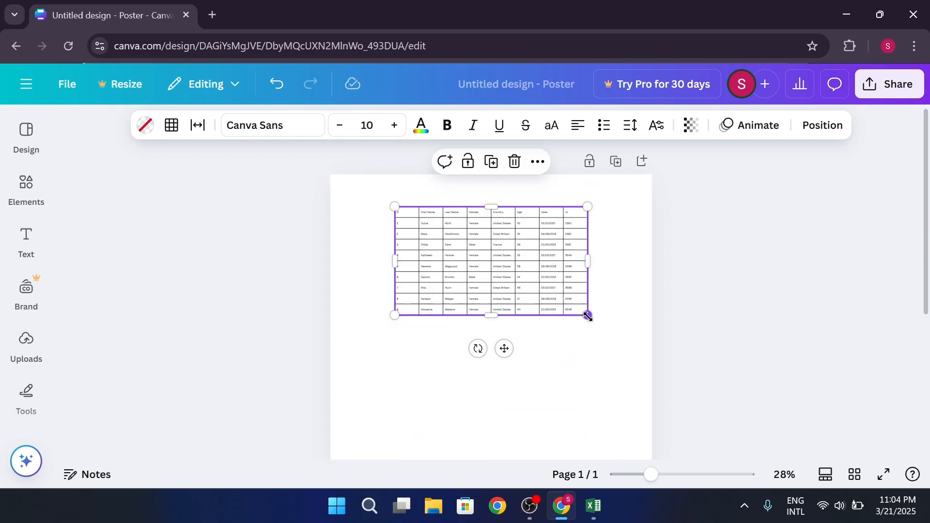
drag(588, 315, 623, 377)
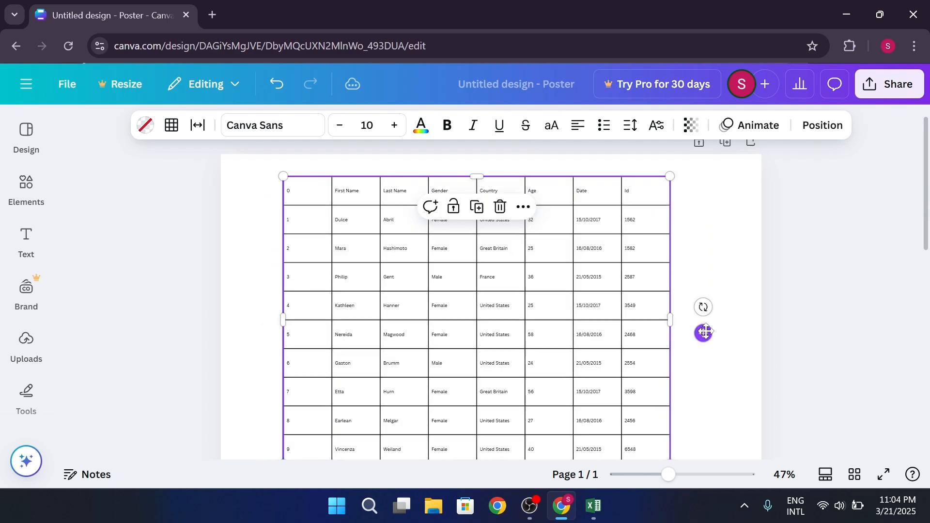
click(147, 260)
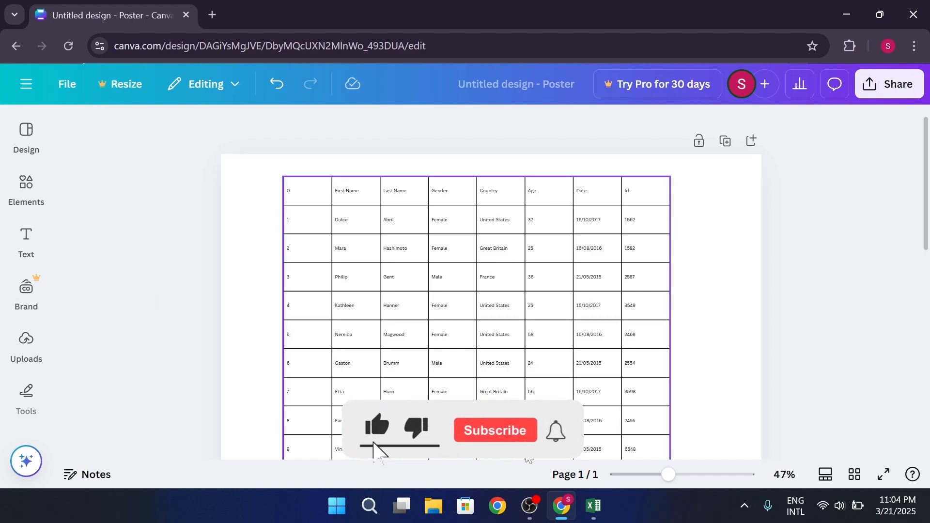
click(593, 505)
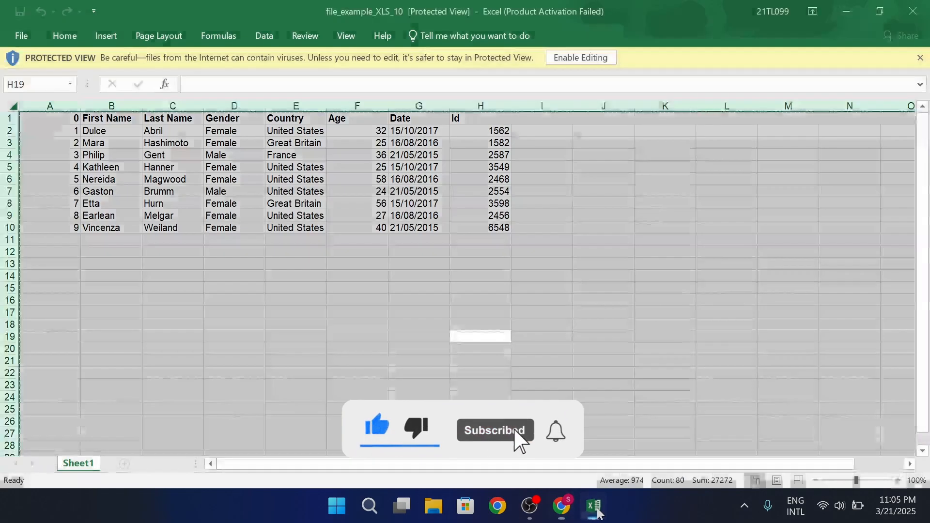
click(20, 34)
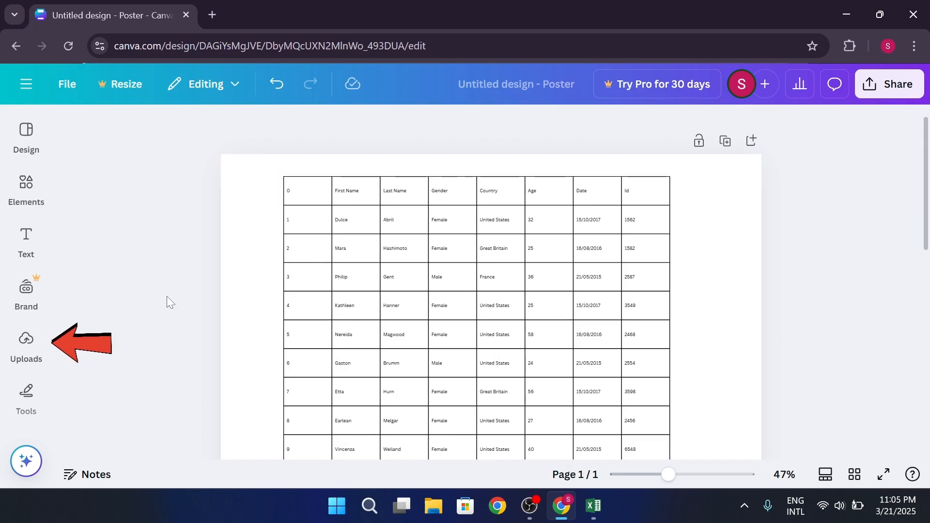
- Upload file_example_XLS_10 through the Uploads panel and view its imported Sheet1 text design
click(26, 344)
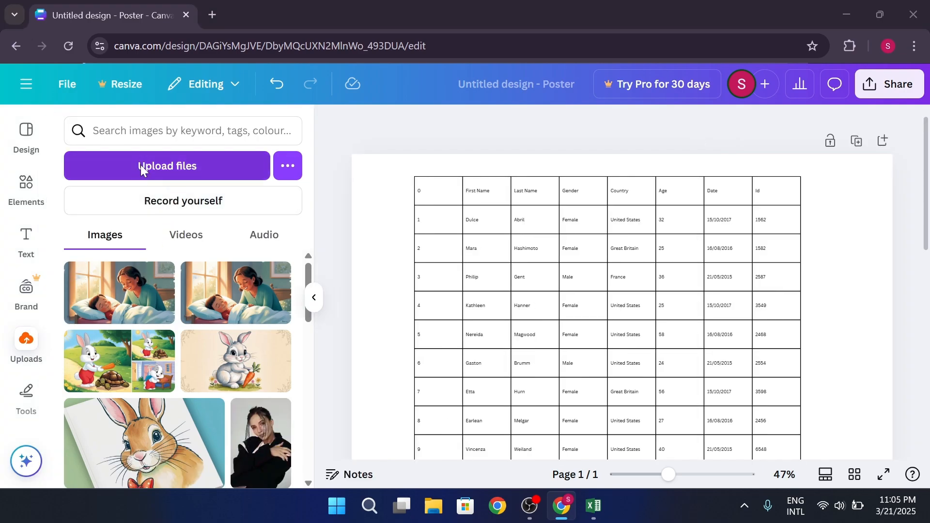
click(167, 166)
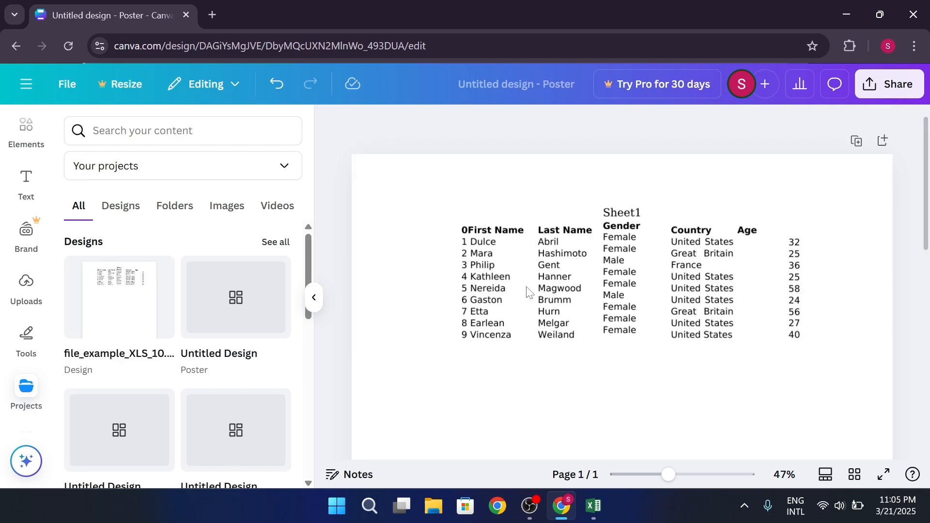
click(497, 280)
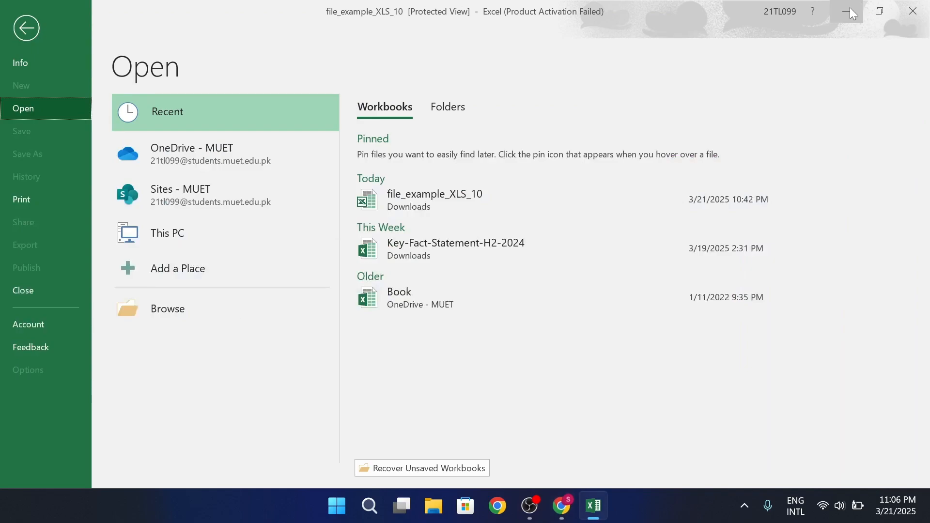
- Minimize the Excel window so the desktop shows
click(846, 11)
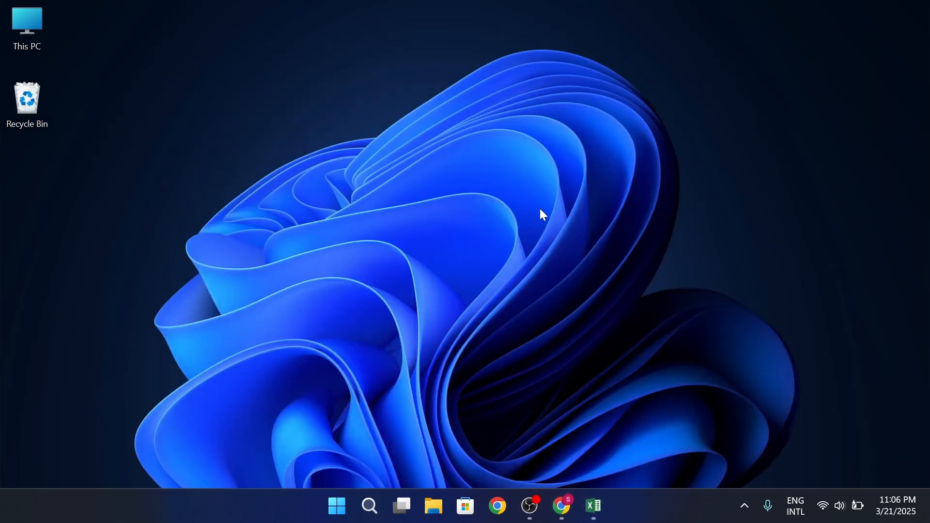
mouse_move(518, 234)
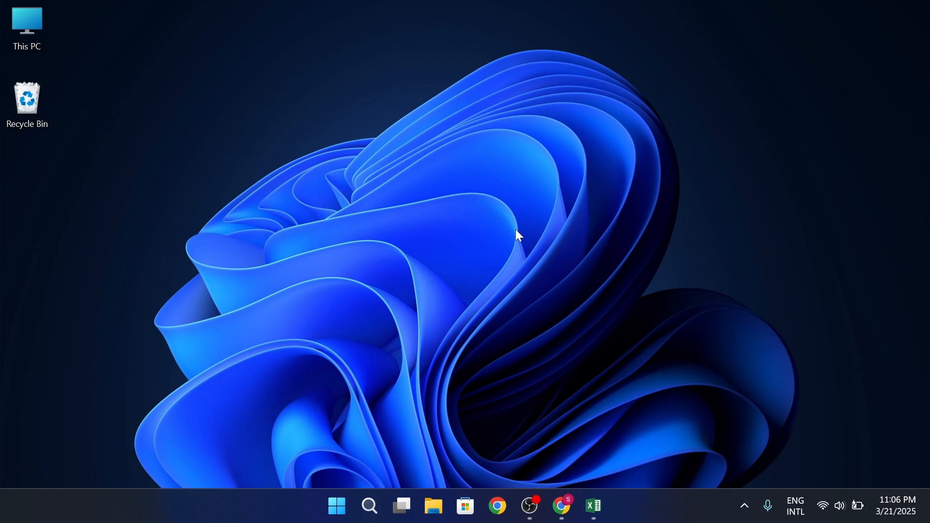